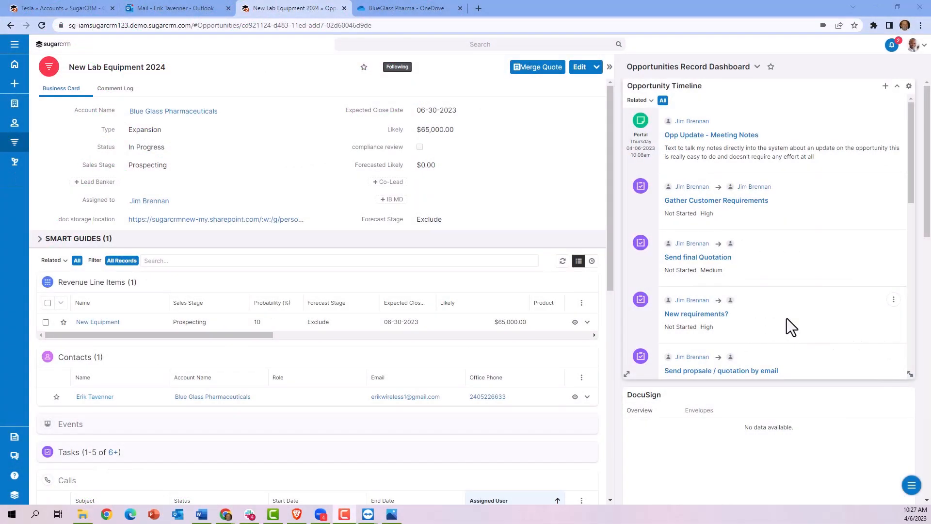
- Expand the Interactive Quick Deal smart guide on the New Lab Equipment 2024 opportunity
{"action": "left_click", "coordinate": [39, 238]}
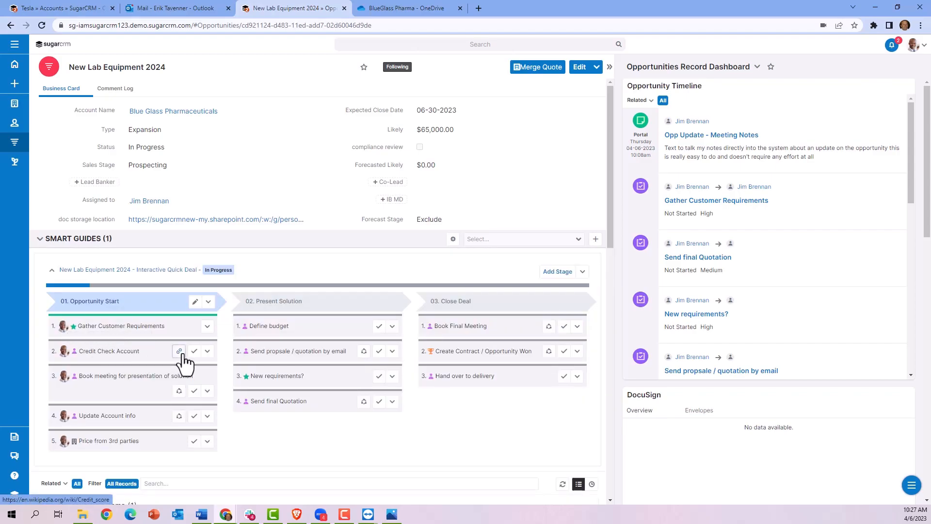
{"action": "mouse_move", "coordinate": [179, 350]}
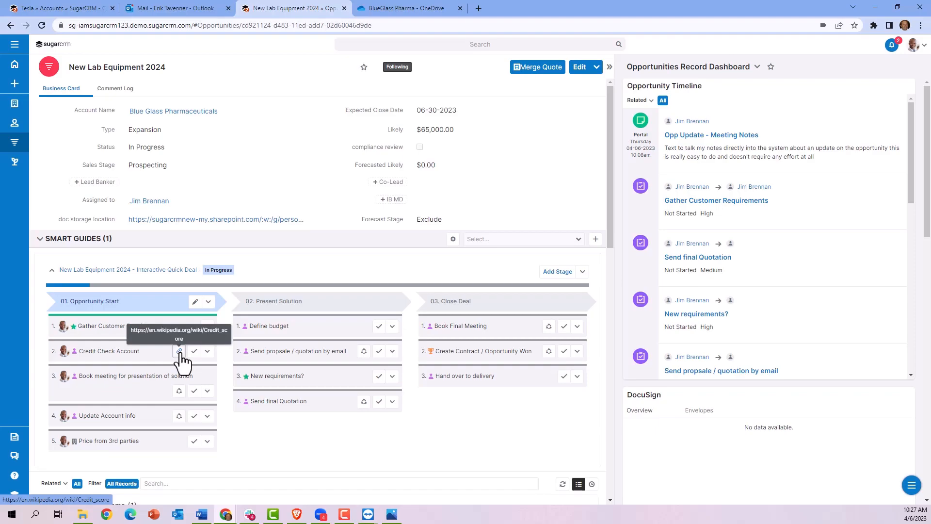
{"action": "mouse_move", "coordinate": [193, 359]}
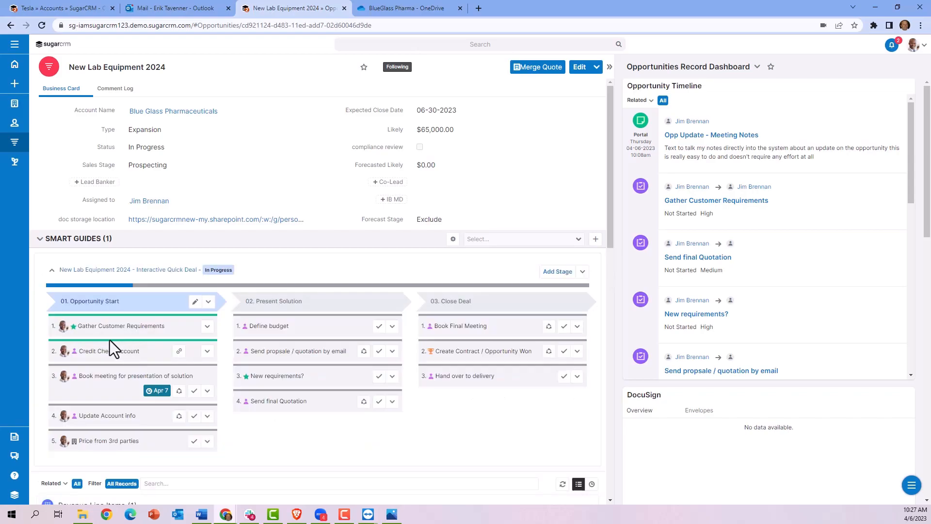
{"action": "mouse_move", "coordinate": [158, 405]}
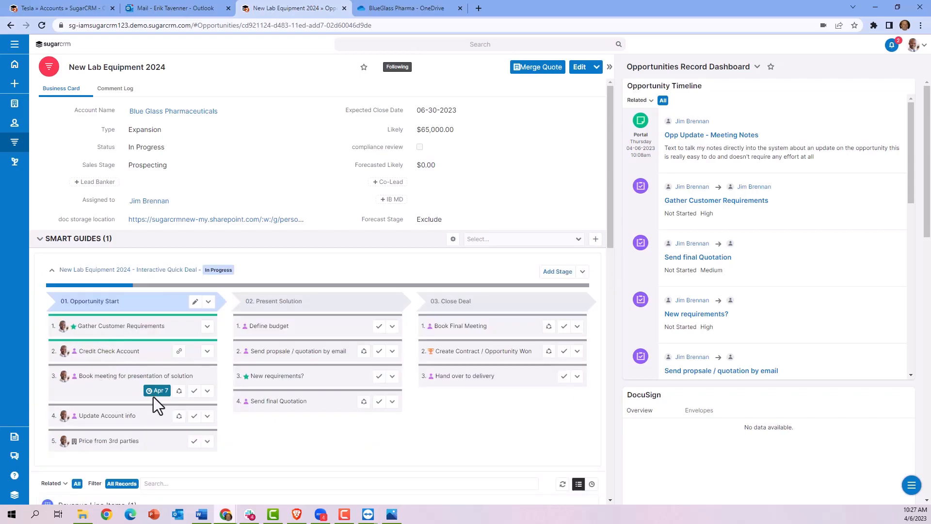
{"action": "mouse_move", "coordinate": [157, 390]}
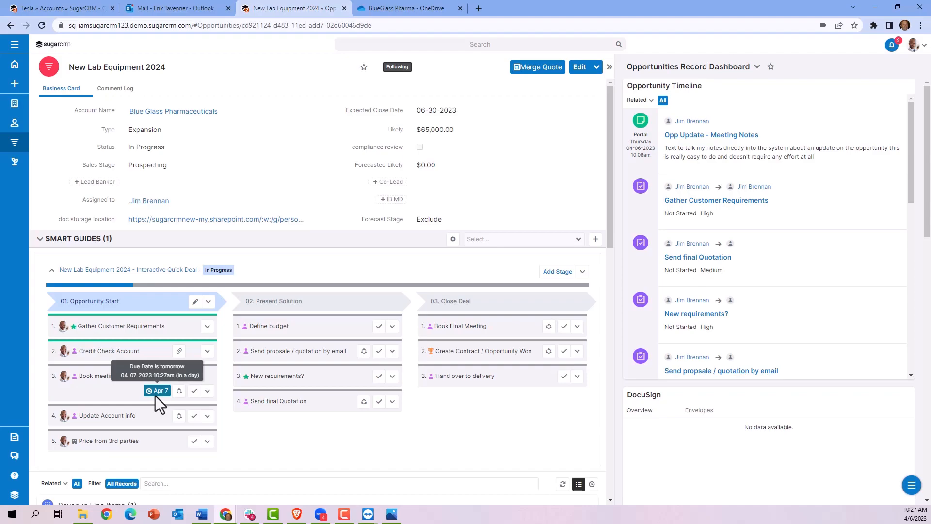
- Launch the 'Book meeting for presentation of solution' activity from the smart guide
{"action": "left_click", "coordinate": [178, 390]}
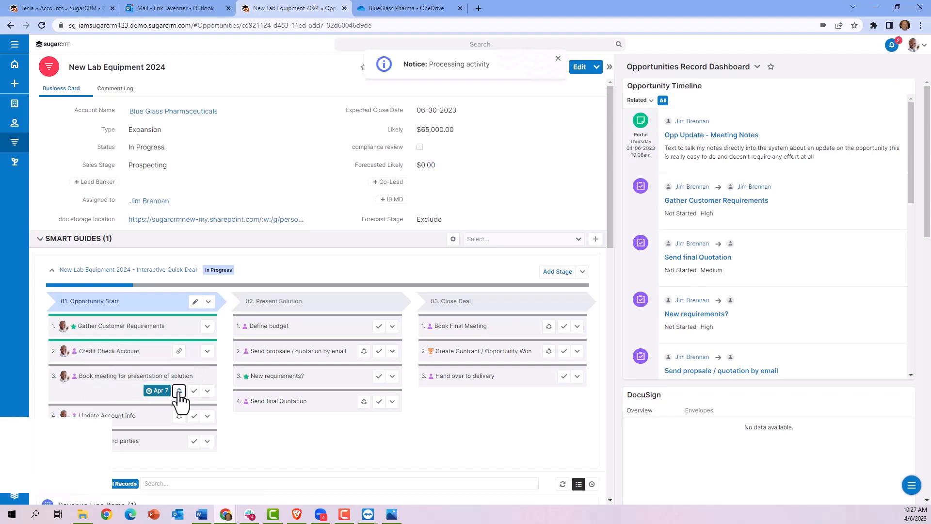
- Schedule meeting 'Book meeting' for 04-12-2023 at 10:30am with internal note 'More note' and save it
{"action": "left_click", "coordinate": [178, 389]}
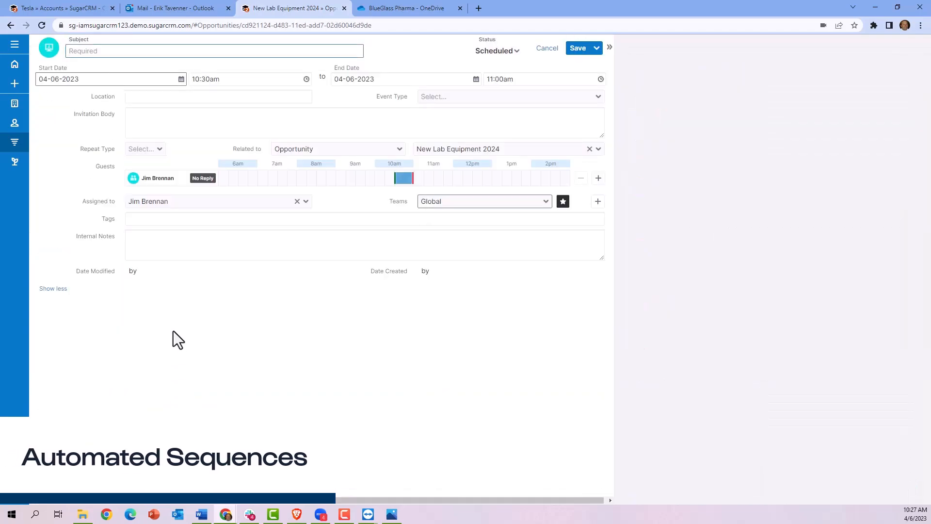
{"action": "type", "text": "Book meeting"}
{"action": "type", "text": "12"}
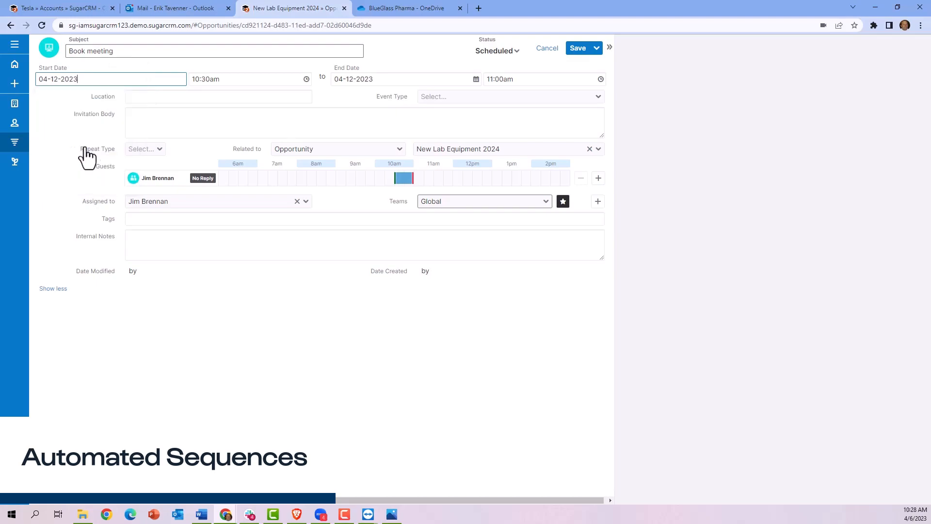
{"action": "type", "text": "More note"}
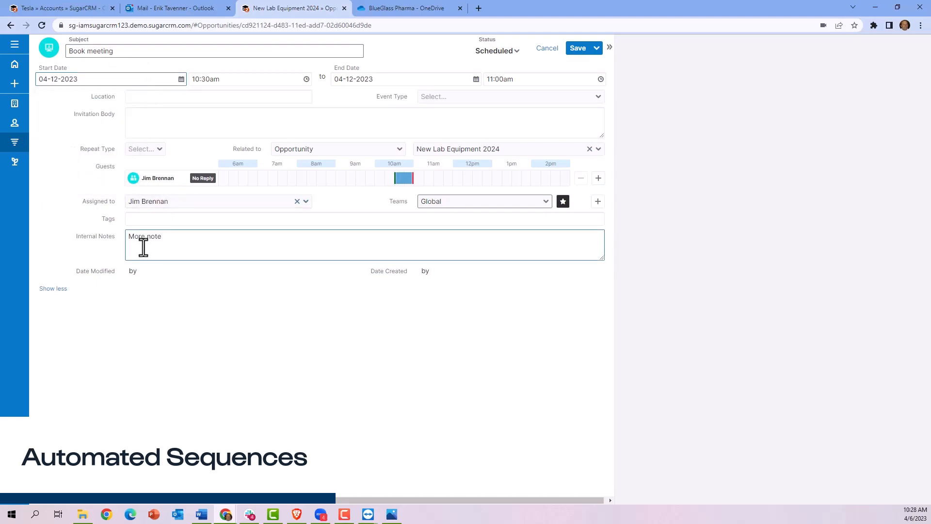
{"action": "left_click", "coordinate": [576, 49]}
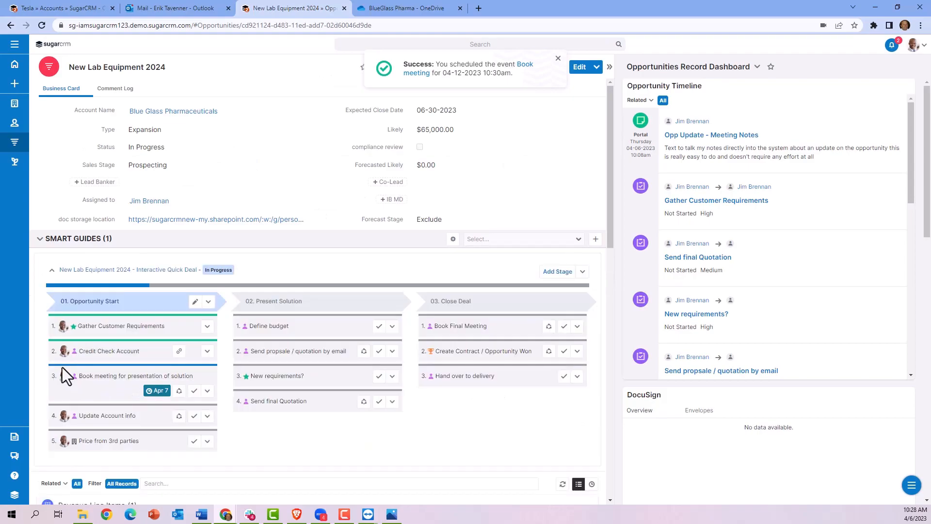
{"action": "mouse_move", "coordinate": [156, 372]}
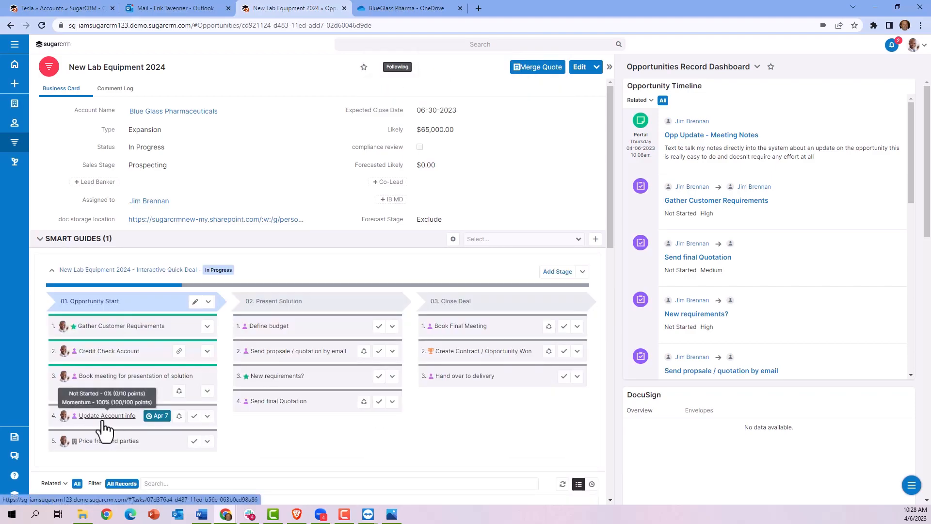
{"action": "mouse_move", "coordinate": [179, 415]}
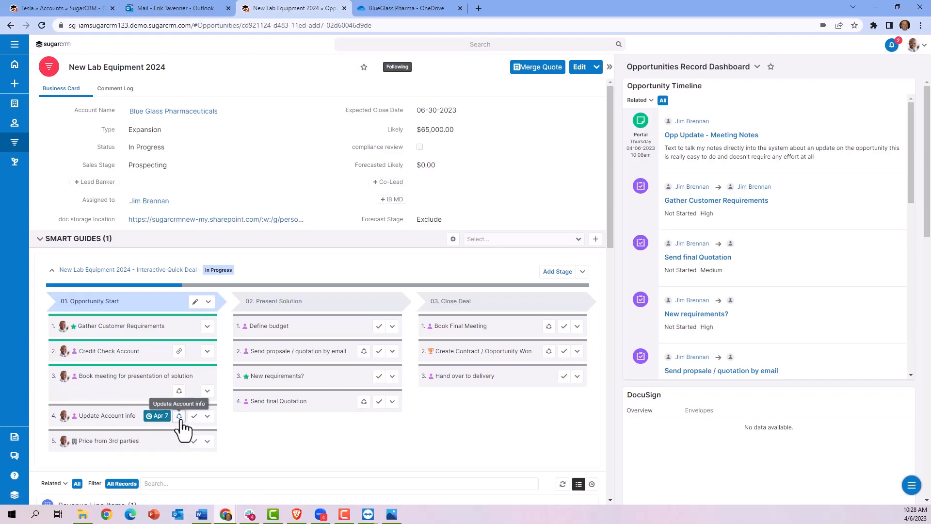
- Start the Update Account info activity so it shows In Progress on the timeline
{"action": "left_click", "coordinate": [178, 415]}
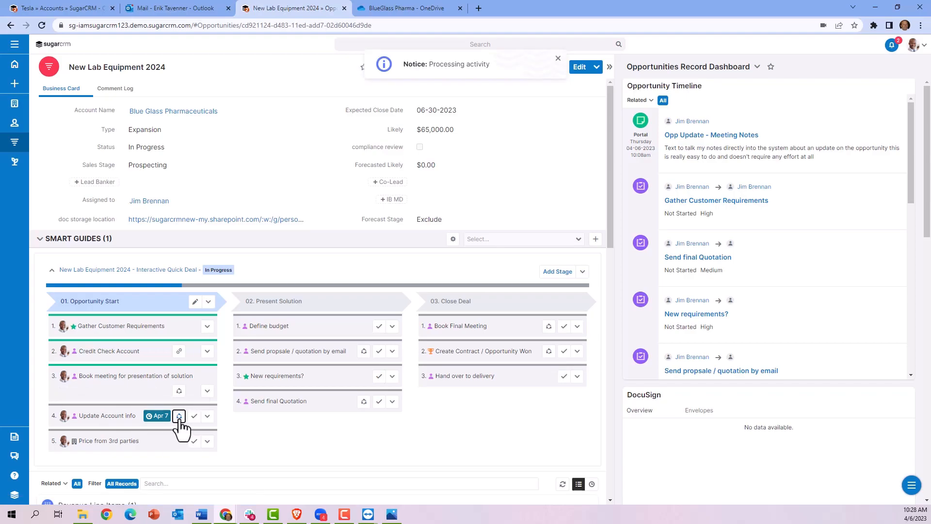
{"action": "left_click", "coordinate": [179, 416]}
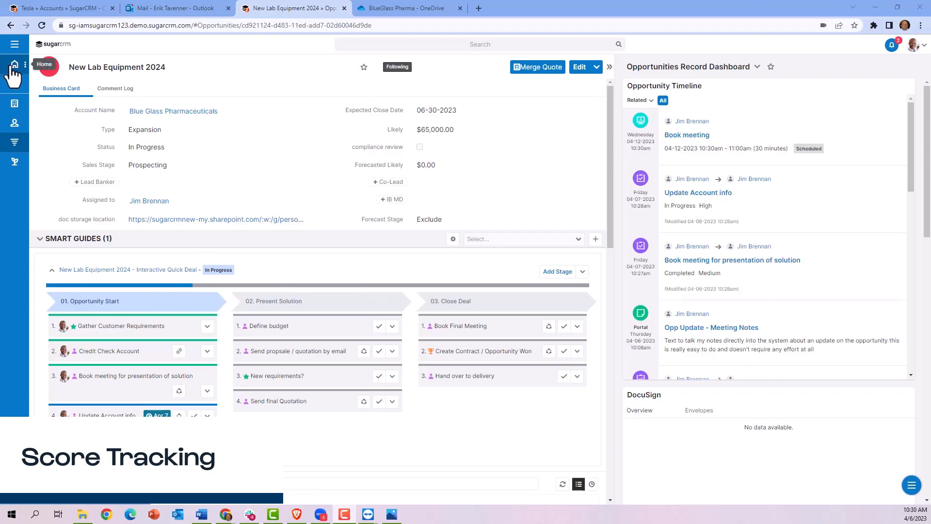
- Preview Update Account info from the home dashboard's My Smart Guides dashlet showing 27% progress
{"action": "left_click", "coordinate": [15, 64]}
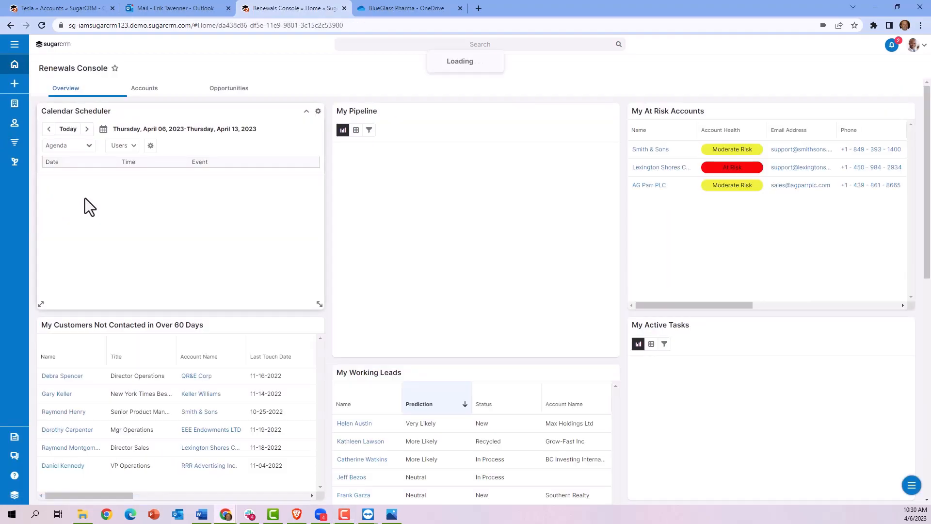
{"action": "scroll", "scroll_direction": "down", "scroll_amount": 3}
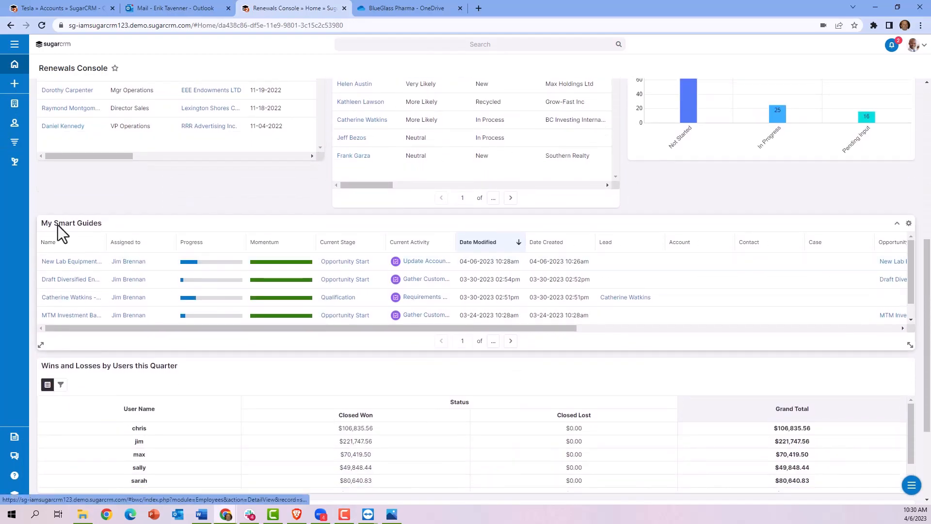
{"action": "mouse_move", "coordinate": [76, 274]}
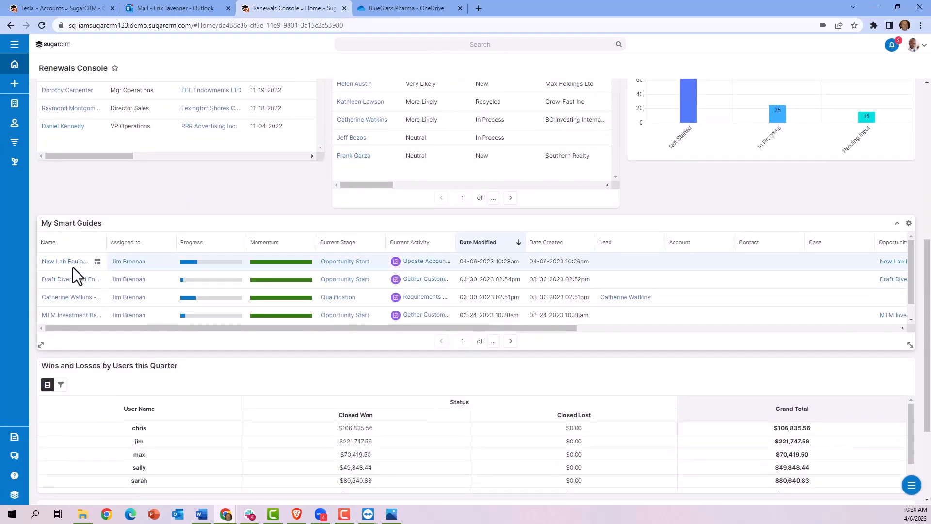
{"action": "mouse_move", "coordinate": [199, 261]}
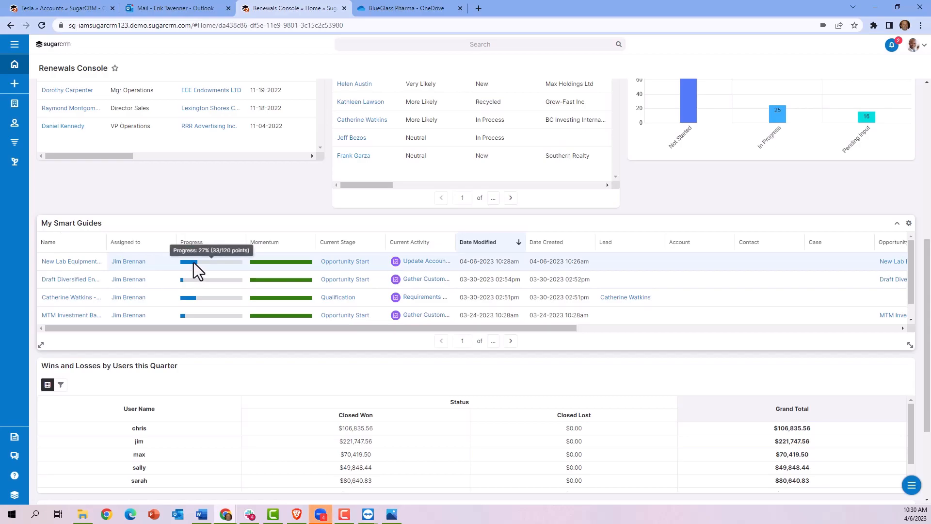
{"action": "mouse_move", "coordinate": [282, 261]}
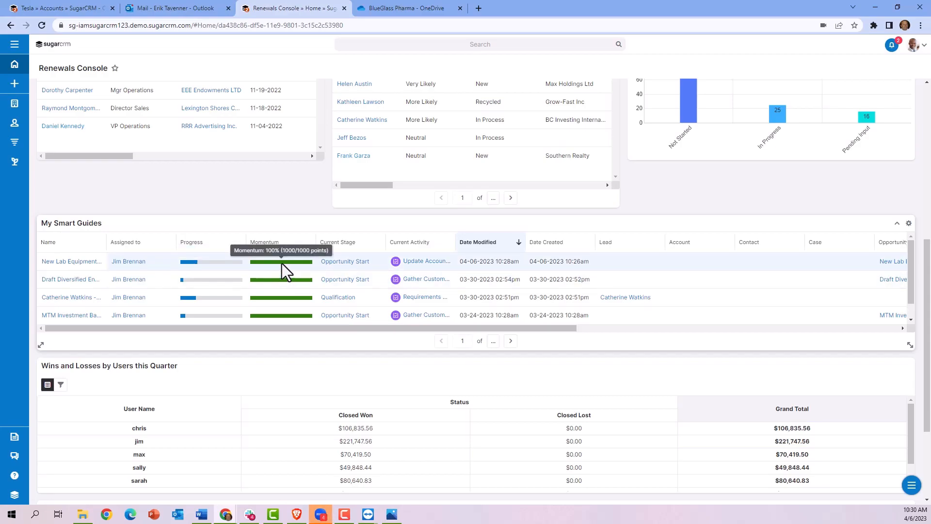
{"action": "mouse_move", "coordinate": [342, 291]}
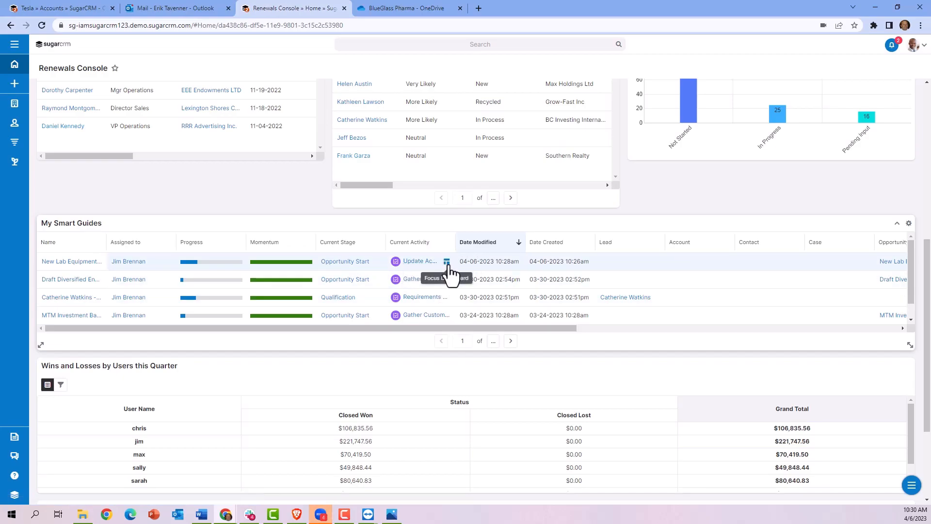
{"action": "left_click", "coordinate": [446, 261]}
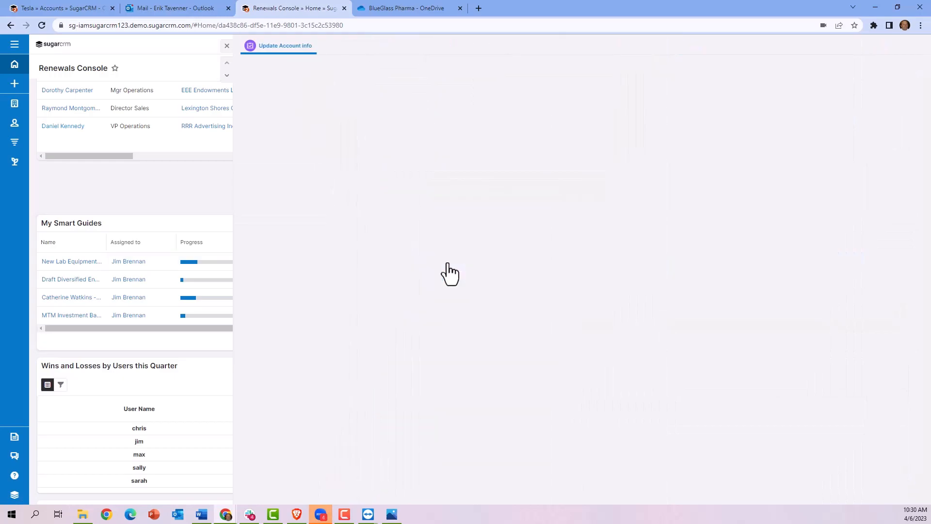